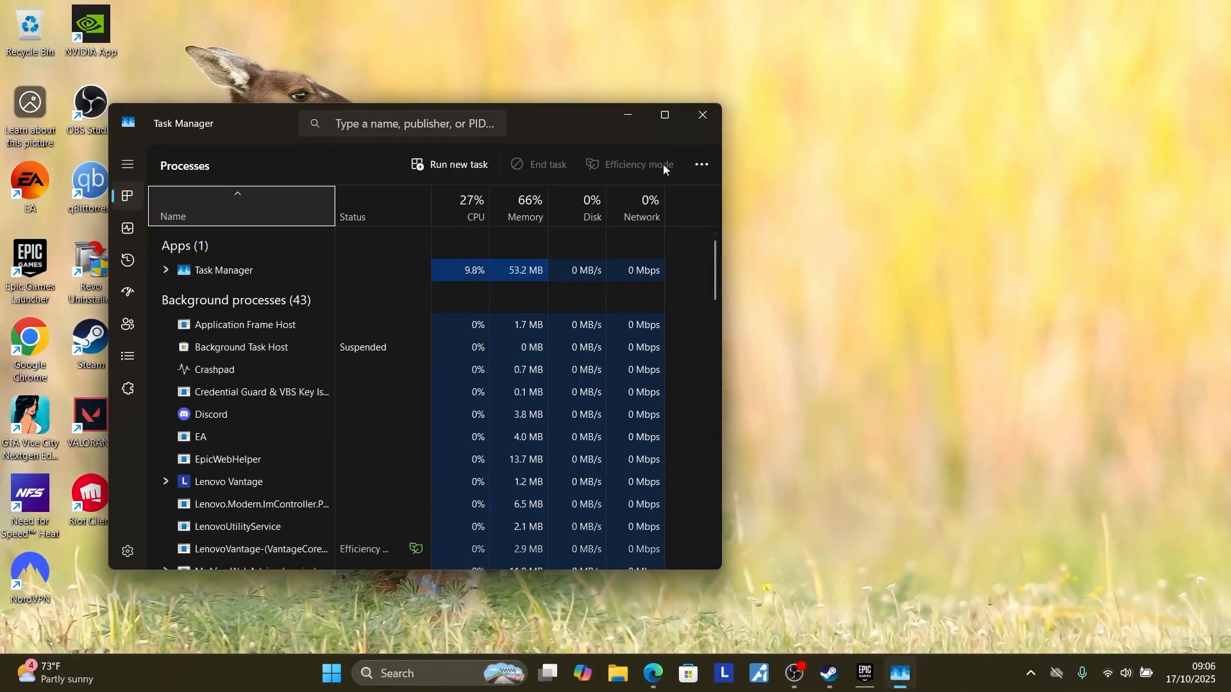
Step: Maximize Task Manager so the full Apps list shows EpicGamesLauncher
{"action": "left_click", "coordinate": [663, 114]}
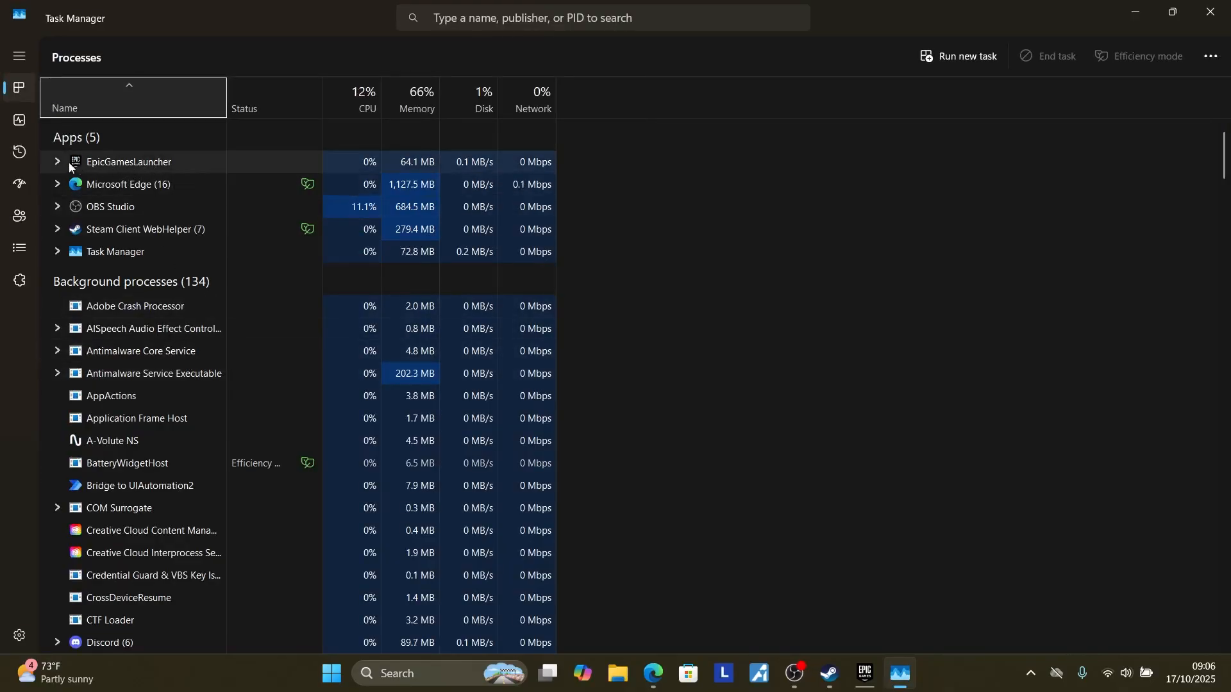
{"action": "right_click", "coordinate": [128, 161]}
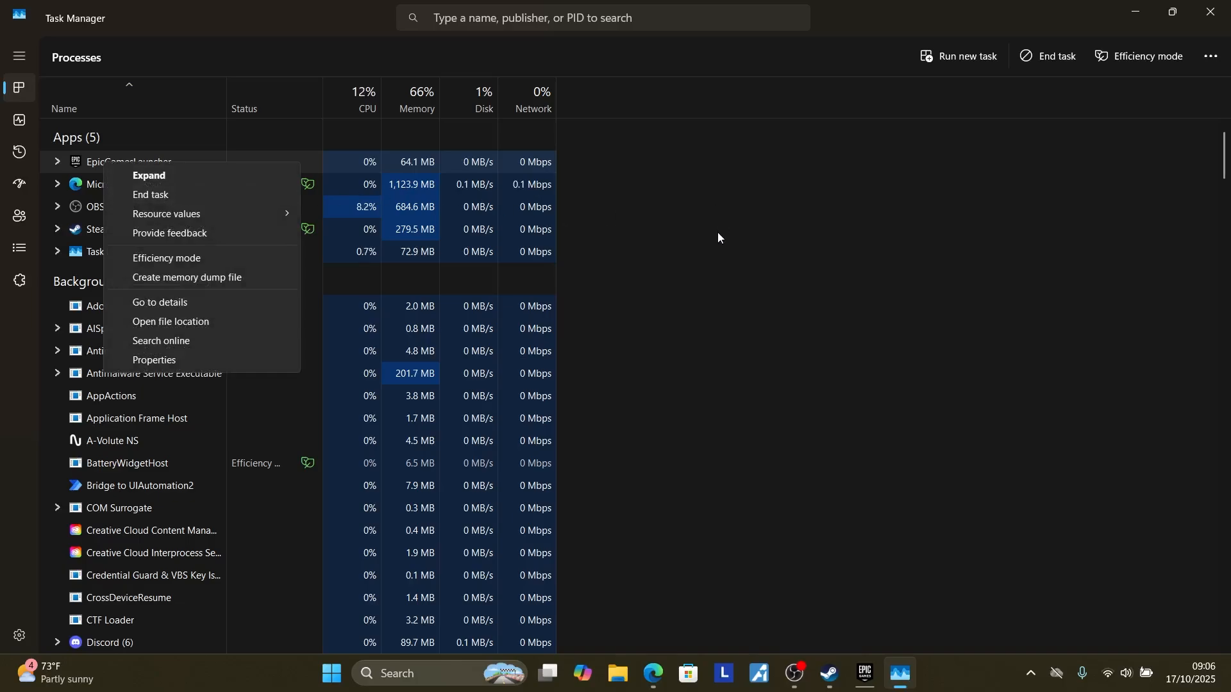
Step: End the EpicGamesLauncher task so the launcher restarts on its Library page
{"action": "left_click", "coordinate": [718, 239]}
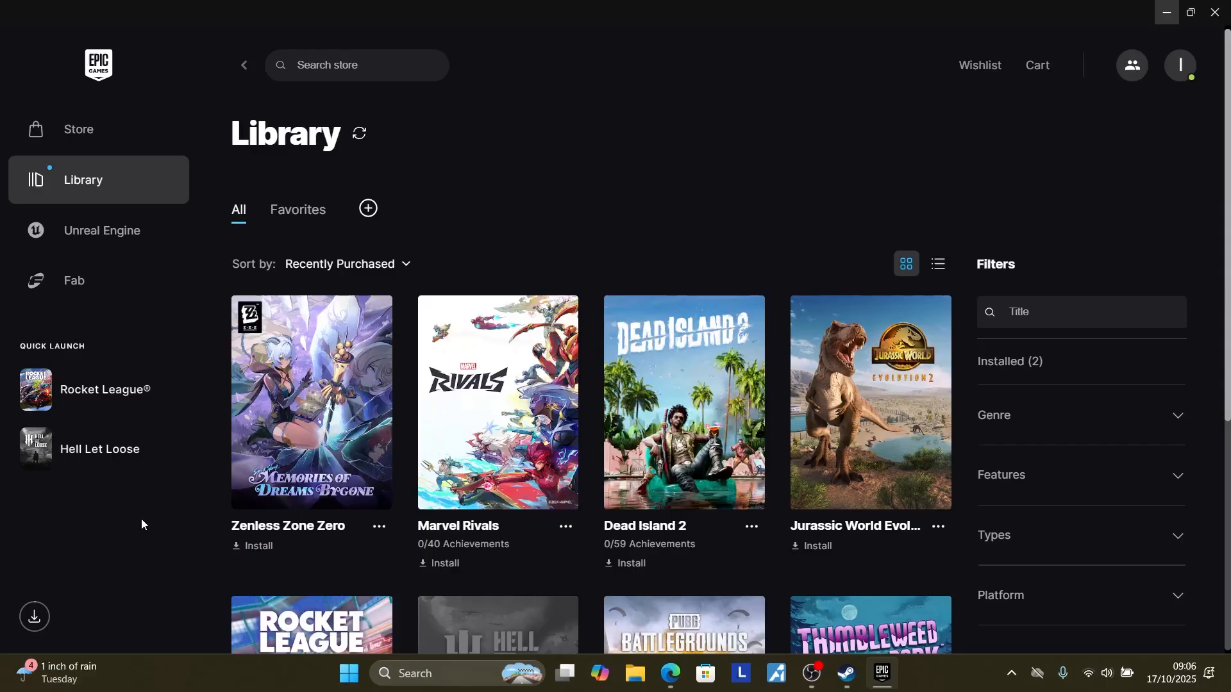
{"action": "mouse_move", "coordinate": [881, 673]}
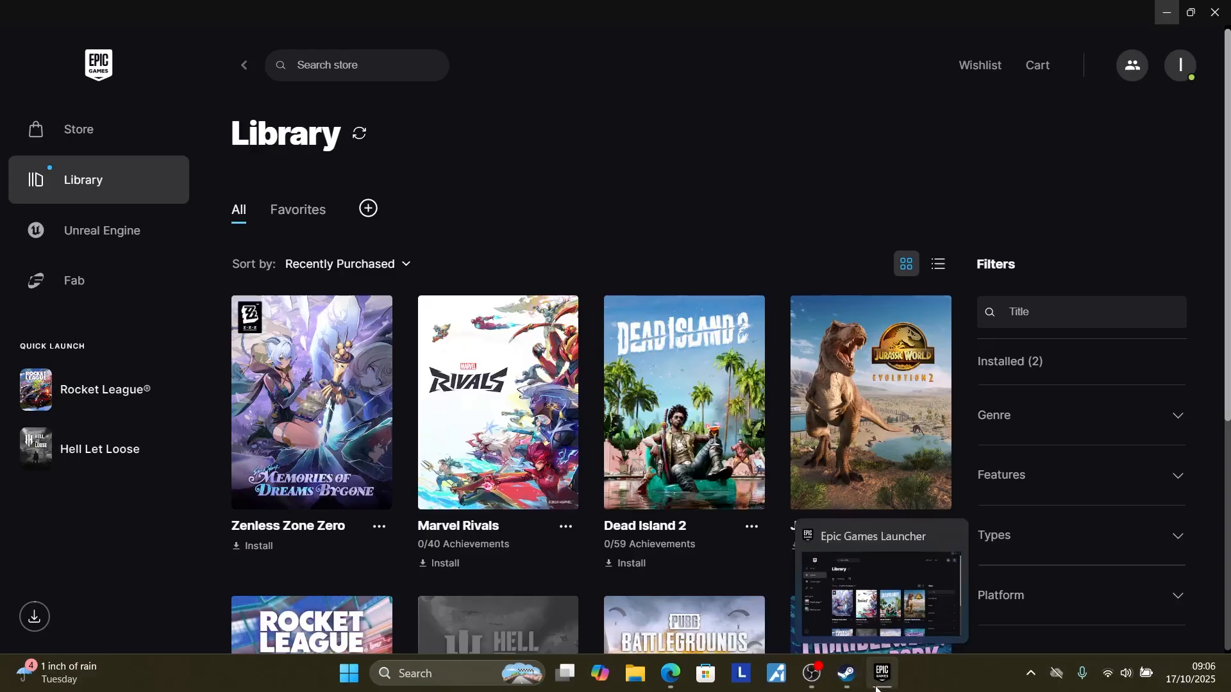